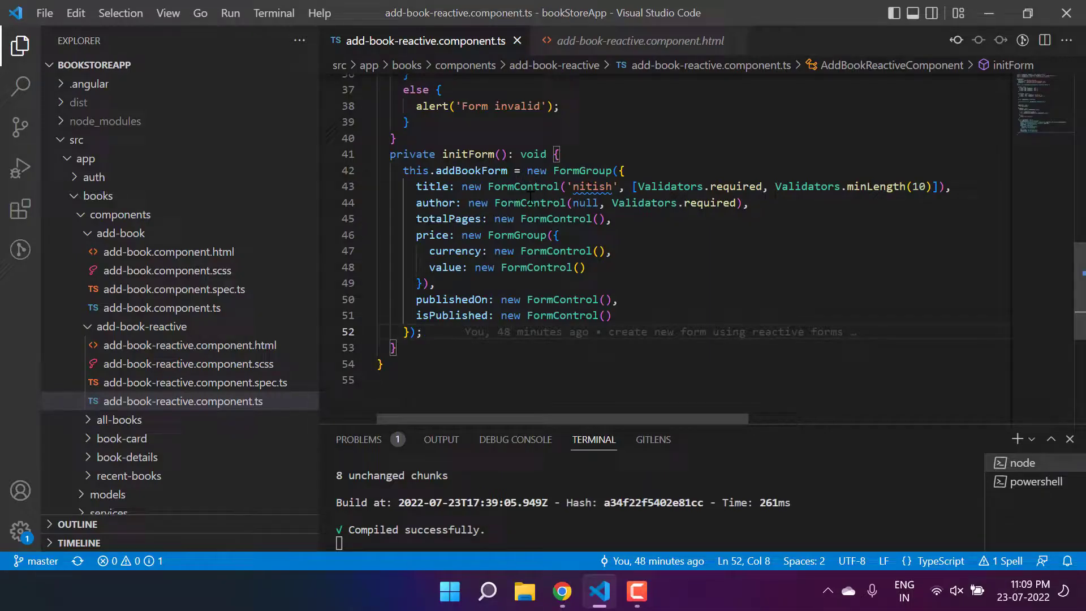
{"action": "mouse_move", "coordinate": [530, 203]}
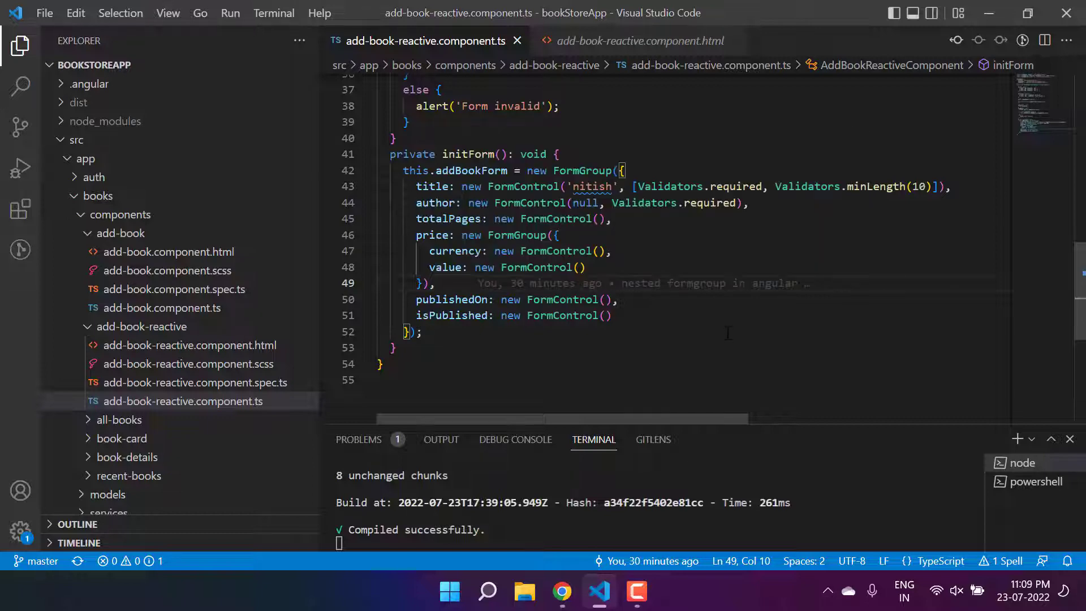
Step: Below the folded form group in initForm, add this.addBookForm.setValue({ title: 'nitish kaushik' })
{"action": "left_click", "coordinate": [424, 330]}
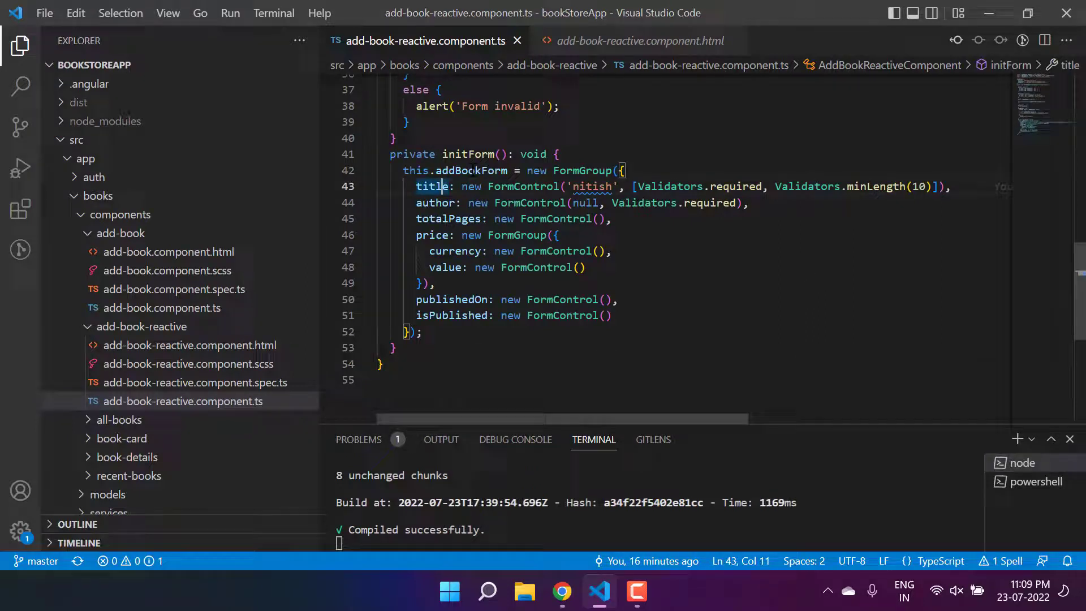
{"action": "left_click", "coordinate": [416, 171]}
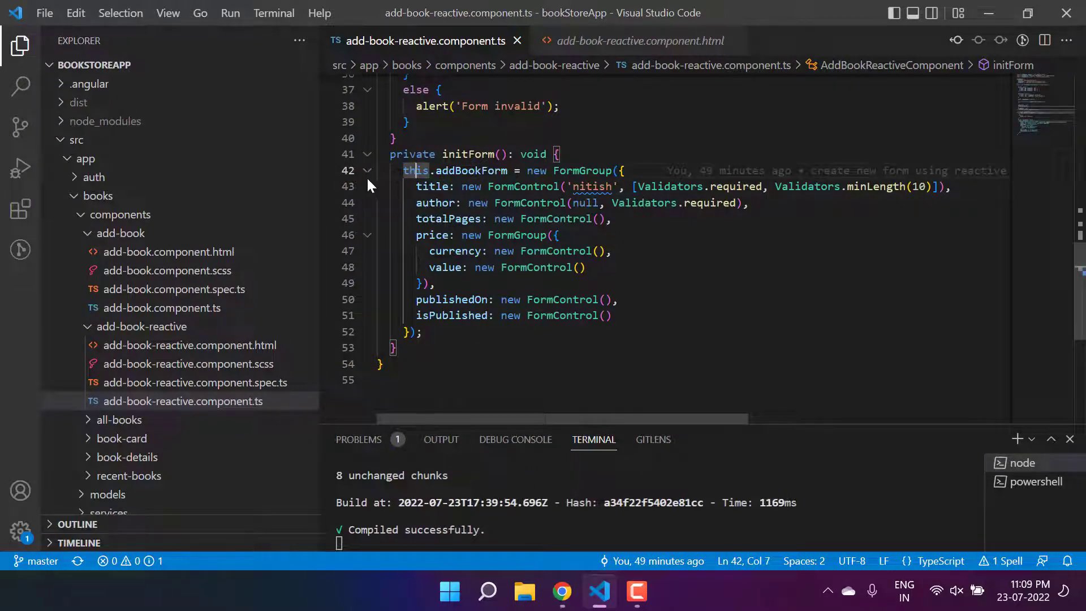
{"action": "left_click", "coordinate": [368, 170]}
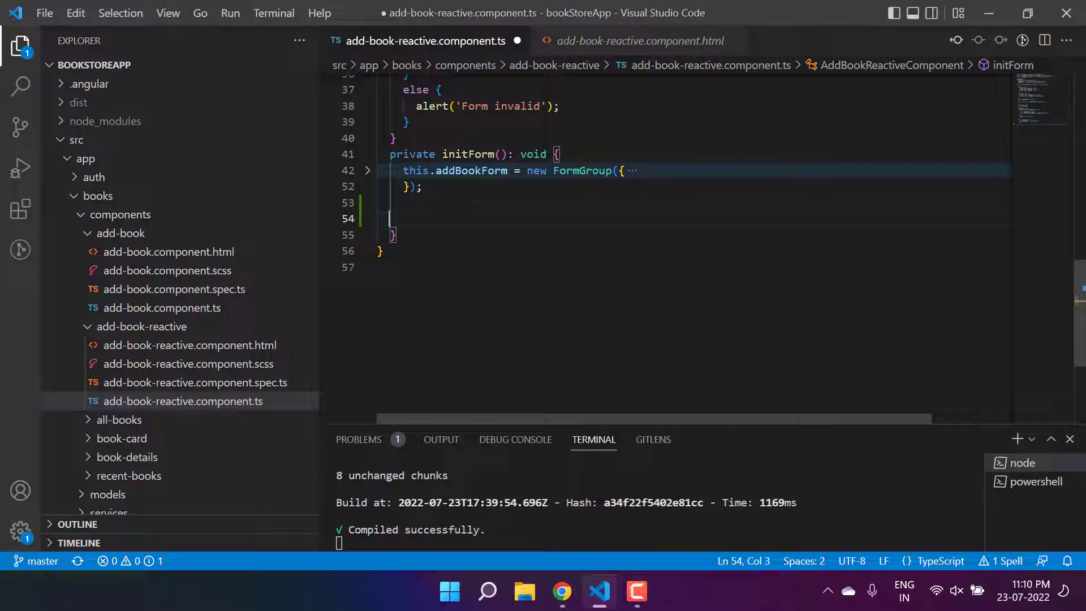
{"action": "type", "text": "this."}
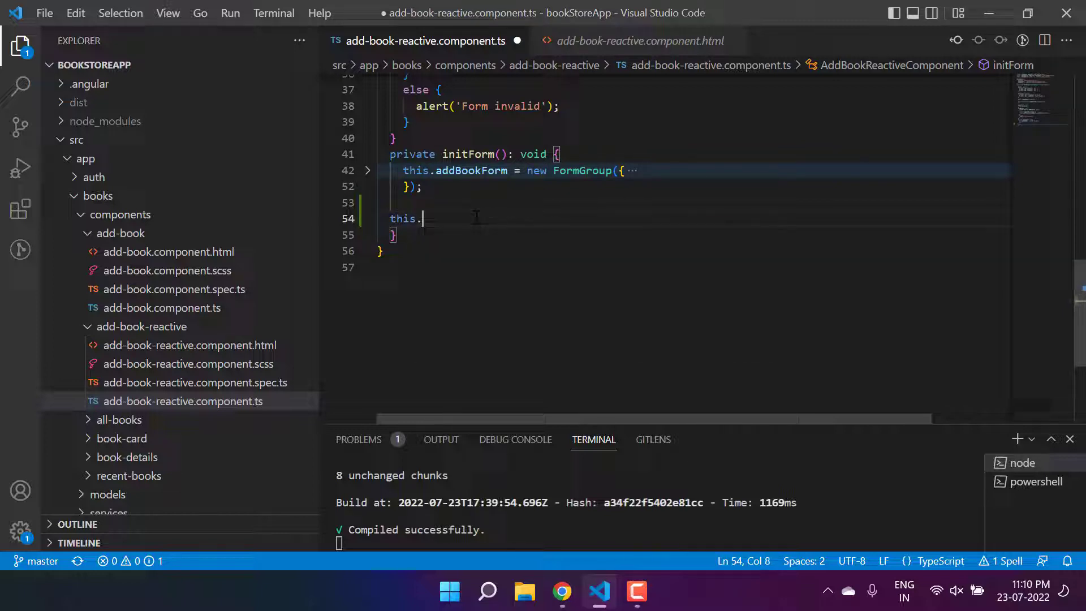
{"action": "type", "text": "addBookForm"}
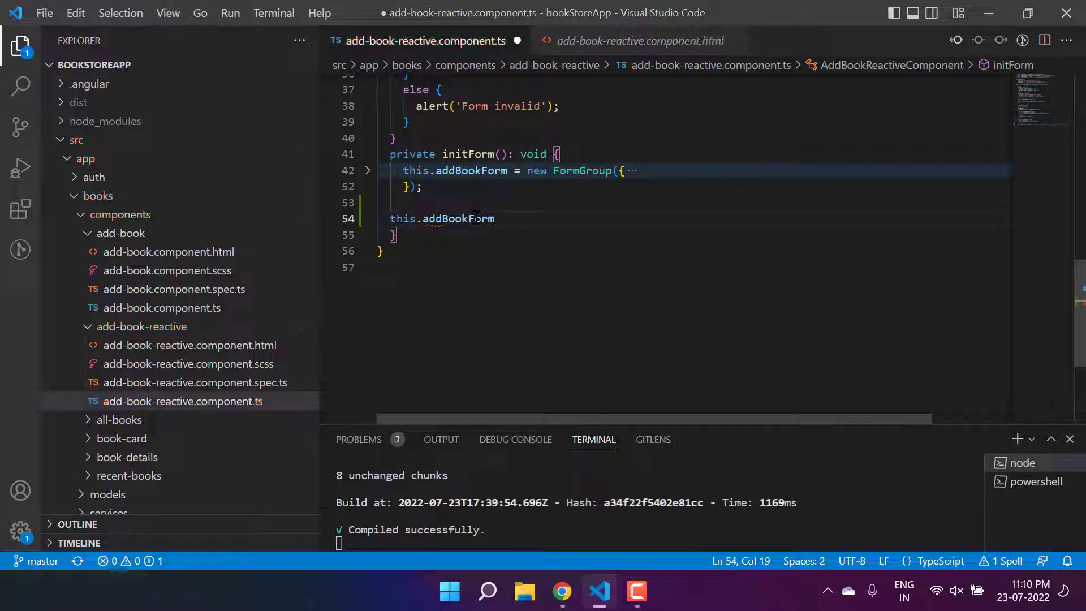
{"action": "type", "text": ".setValue({"}
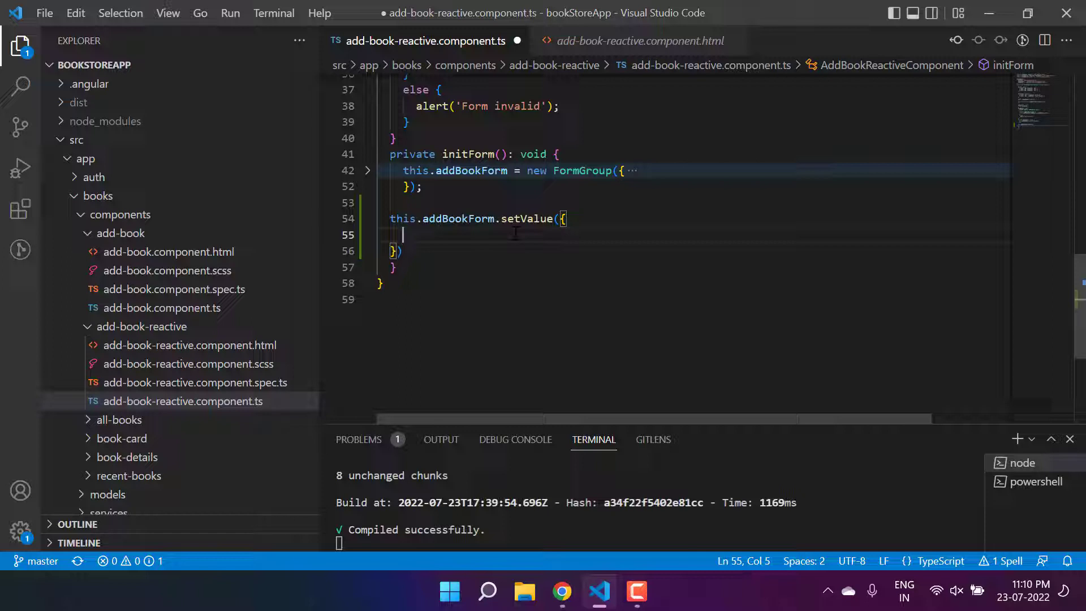
{"action": "type", "text": "tit"}
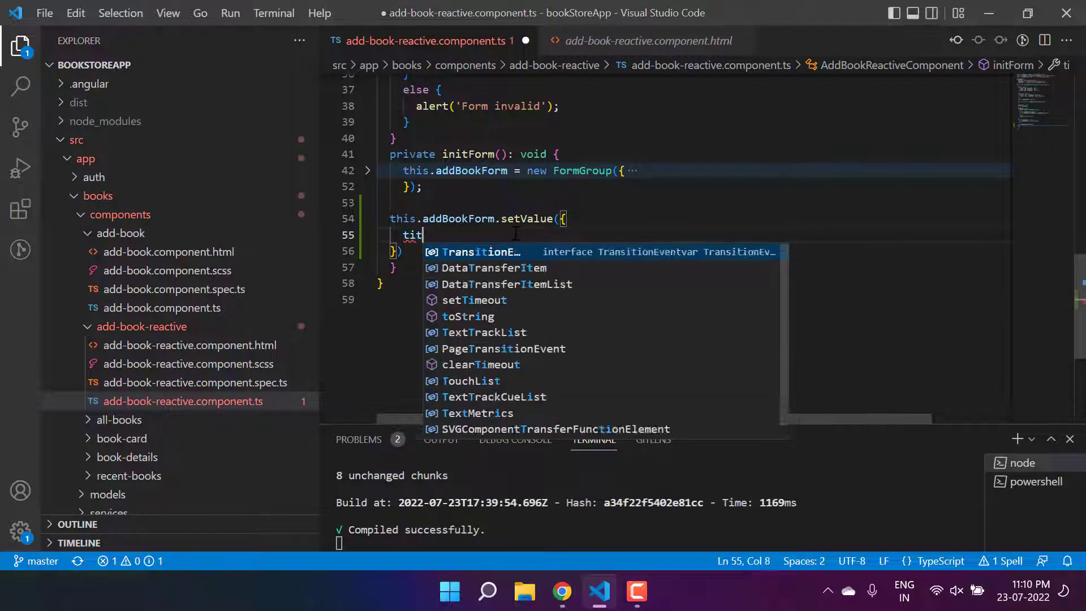
{"action": "type", "text": "le: '"}
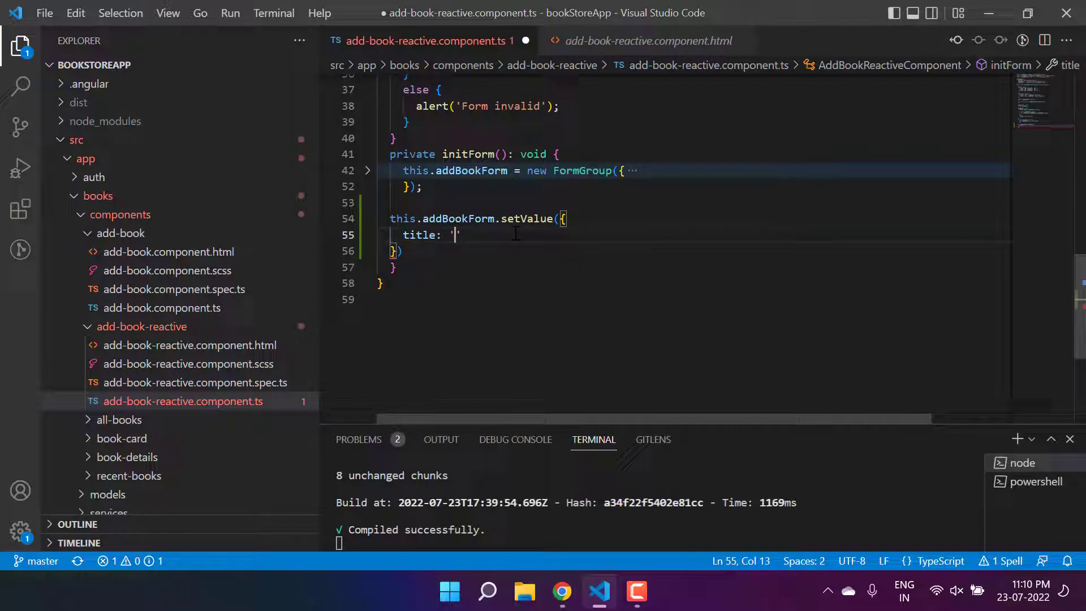
{"action": "type", "text": "nitish kaushi"}
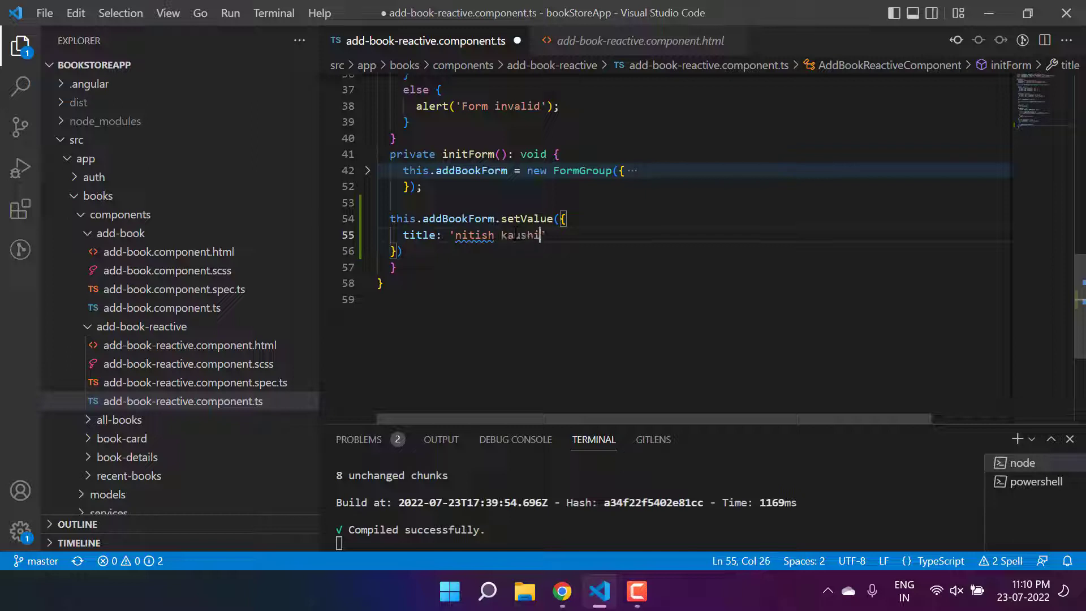
{"action": "type", "text": "k"}
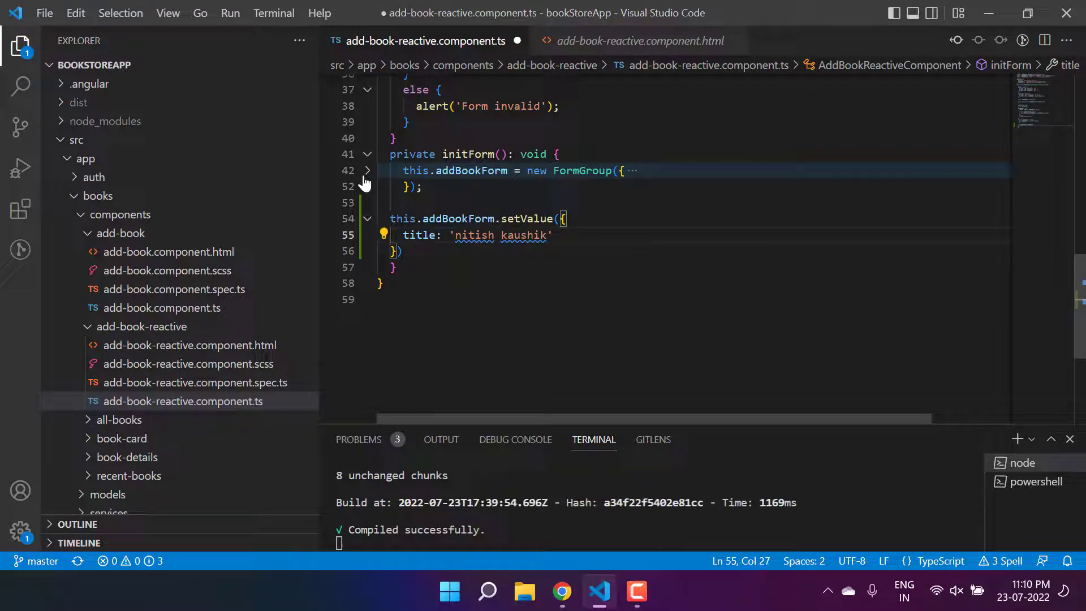
{"action": "left_click", "coordinate": [368, 170]}
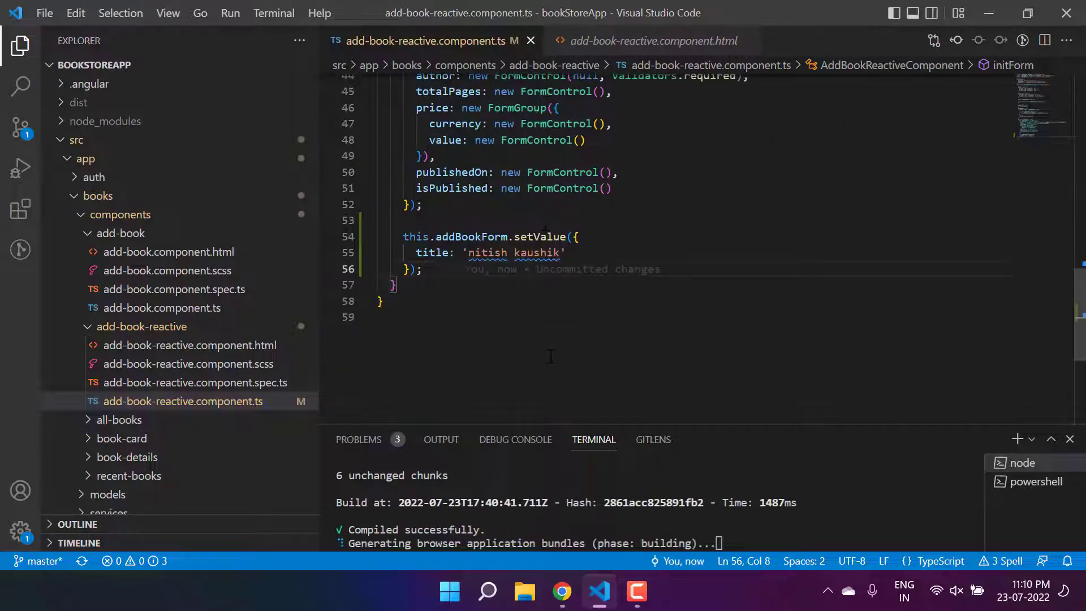
Step: Check the Add new Book page in Chrome, where the console demands an author value
{"action": "left_click", "coordinate": [561, 591]}
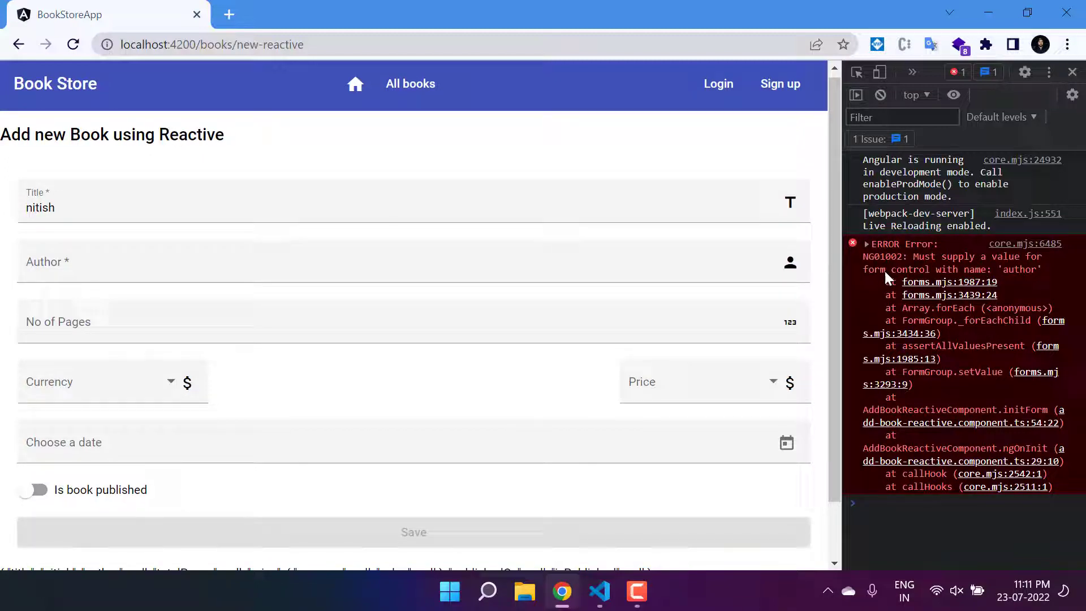
{"action": "left_click", "coordinate": [598, 592]}
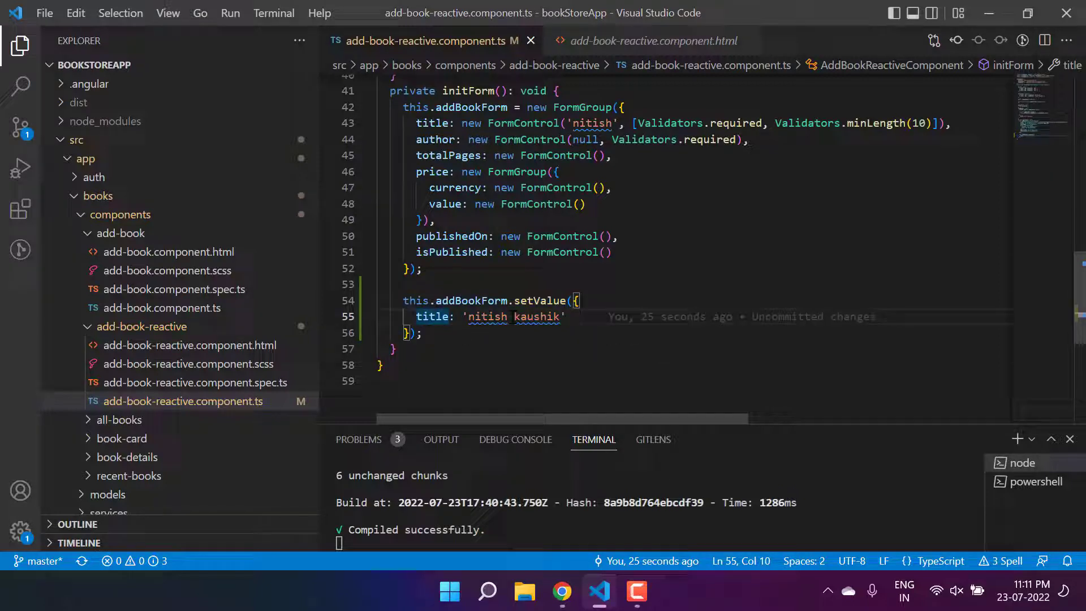
Step: Highlight the title value and the other form controls that setValue also requires
{"action": "double_click", "coordinate": [487, 316]}
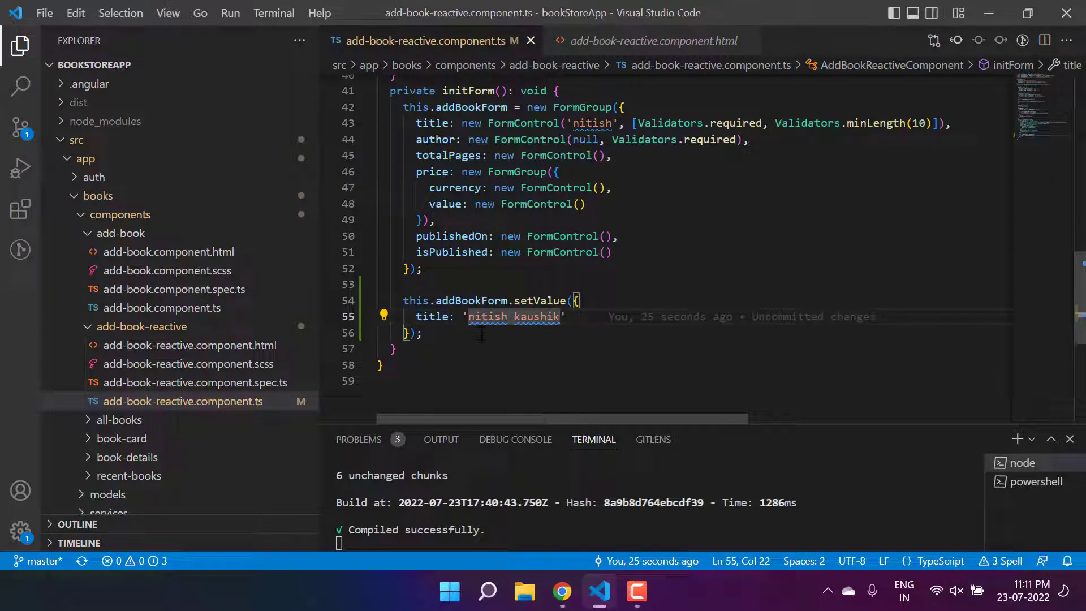
{"action": "double_click", "coordinate": [436, 140]}
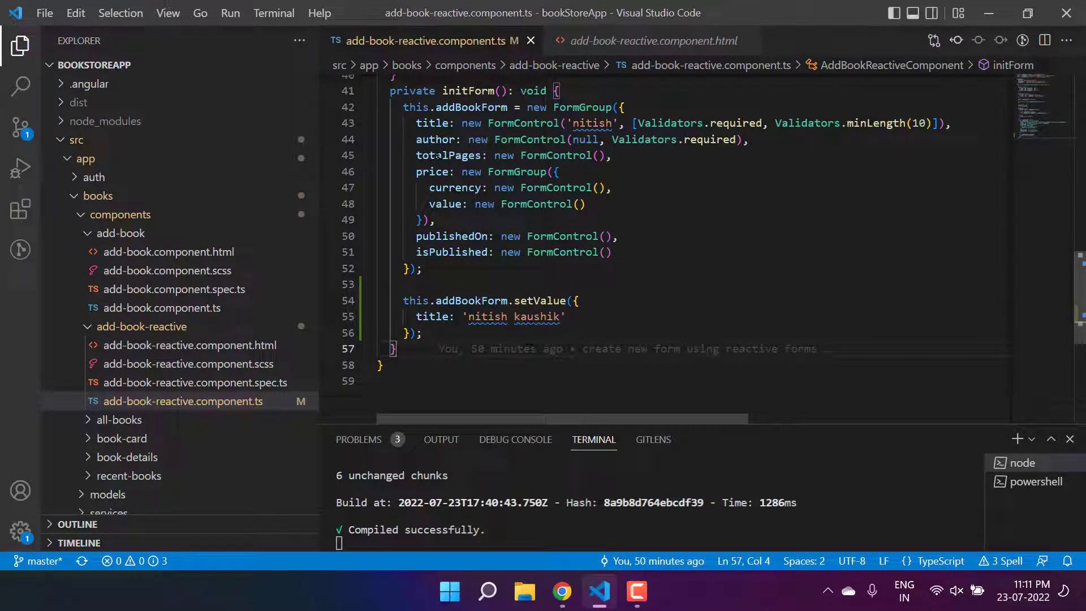
{"action": "left_click", "coordinate": [533, 300]}
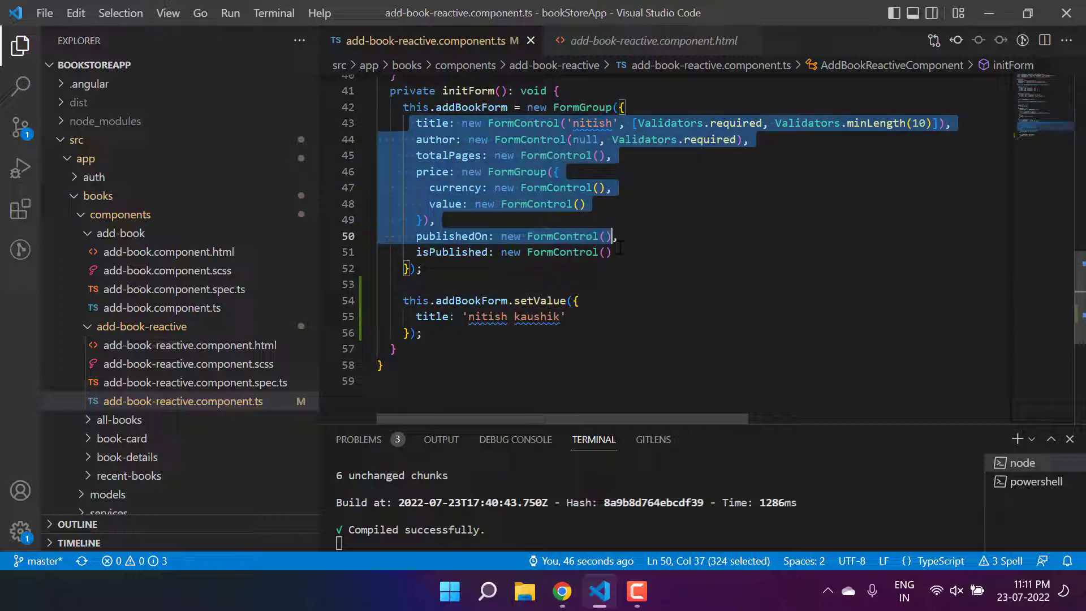
{"action": "left_click", "coordinate": [493, 251]}
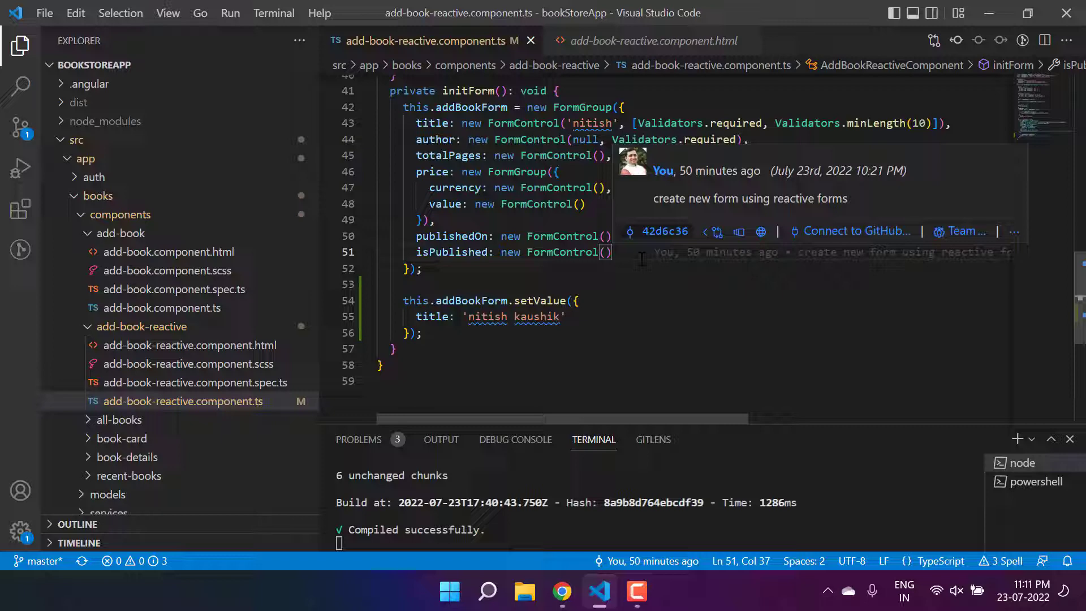
Step: Replace setValue with patchValue, save, and confirm the browser form fills the title
{"action": "left_click", "coordinate": [534, 300]}
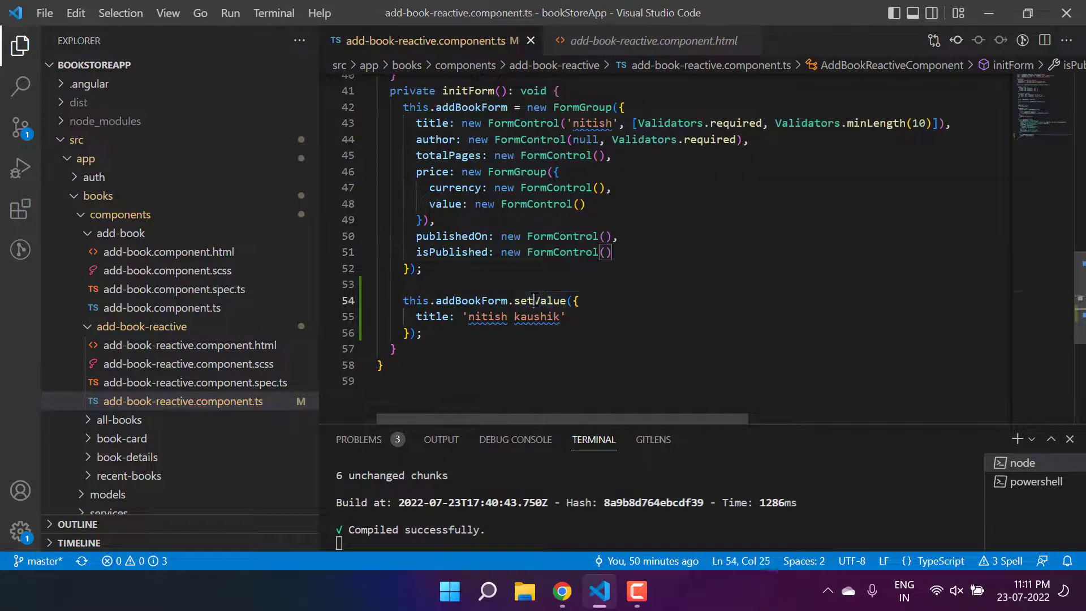
{"action": "type", "text": "patchValue"}
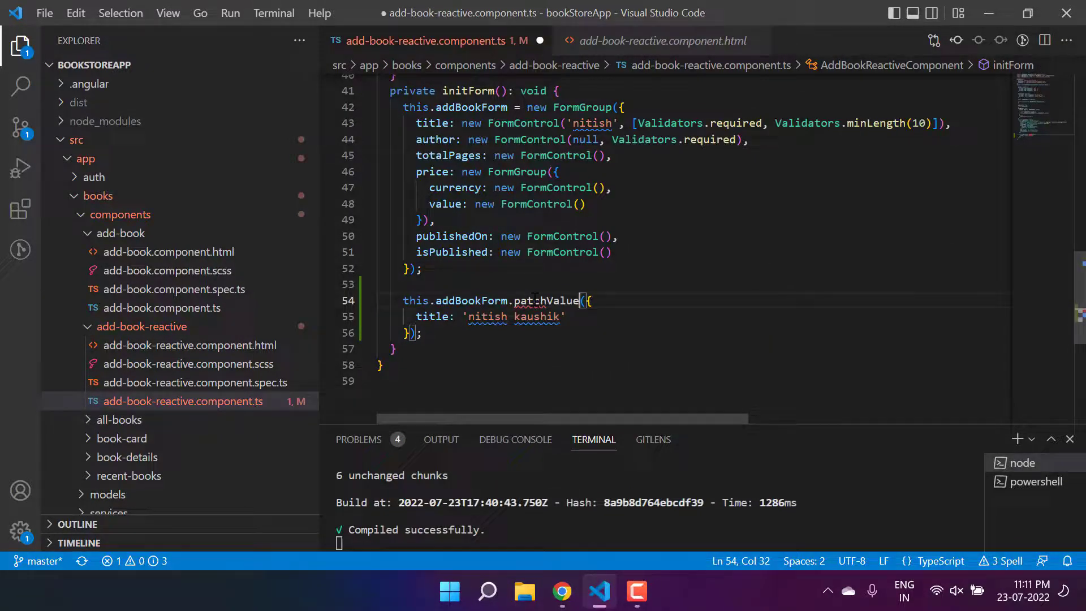
{"action": "key", "text": "ctrl+s"}
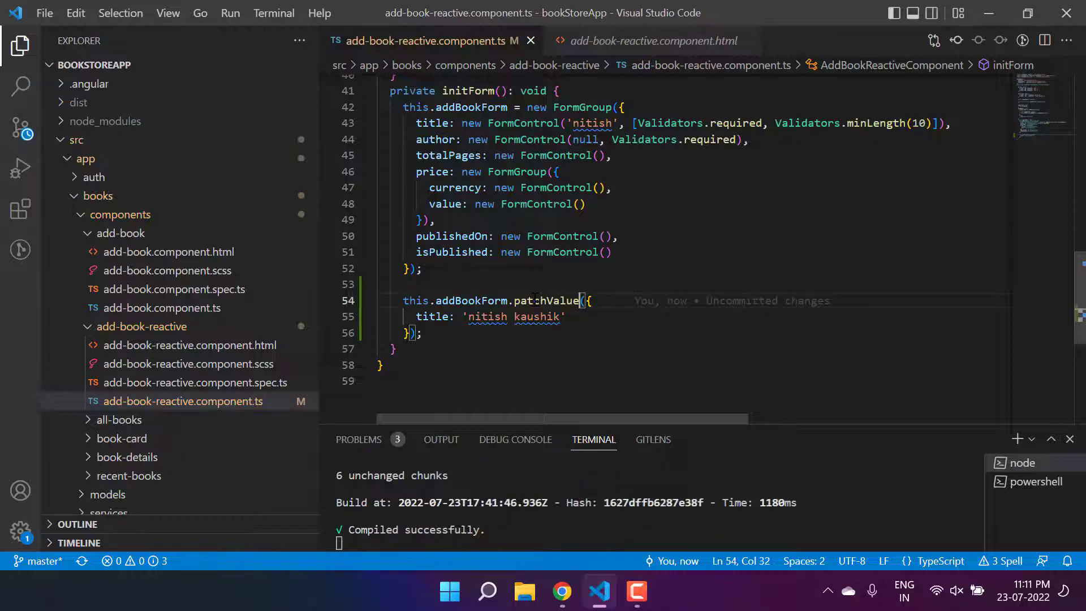
{"action": "left_click", "coordinate": [561, 591]}
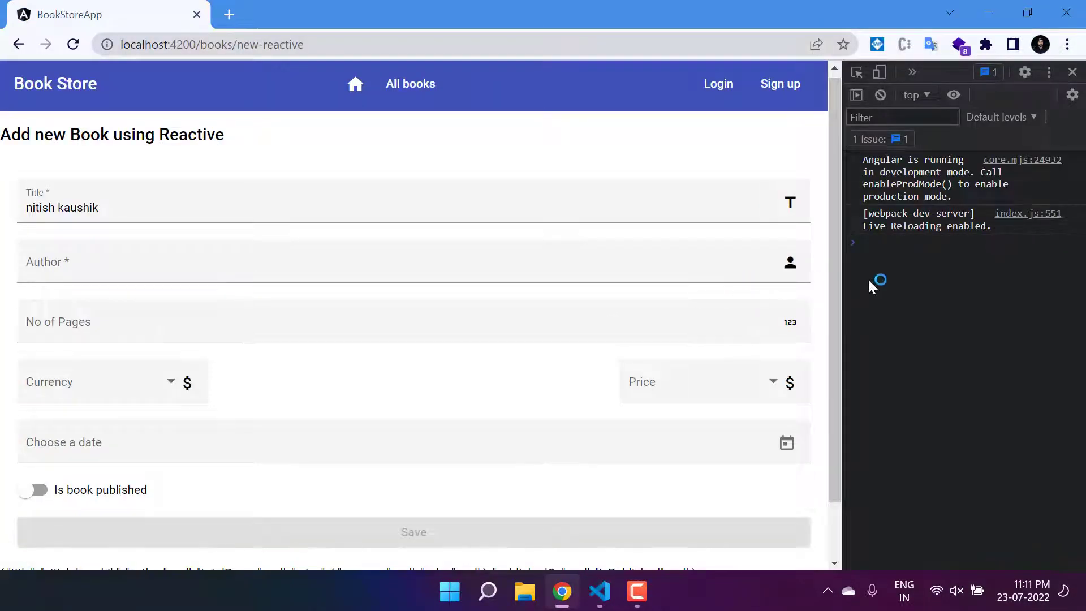
{"action": "left_click", "coordinate": [598, 591]}
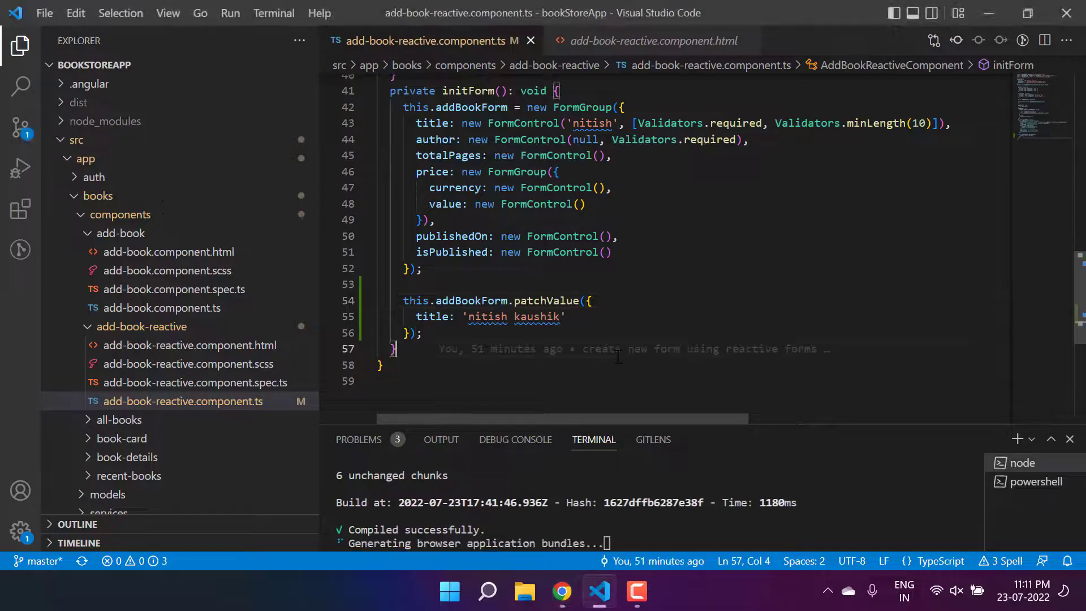
Step: Move the patchValue call into a new updateFormValues(): void method, adding author 'default nitish'
{"action": "double_click", "coordinate": [546, 300]}
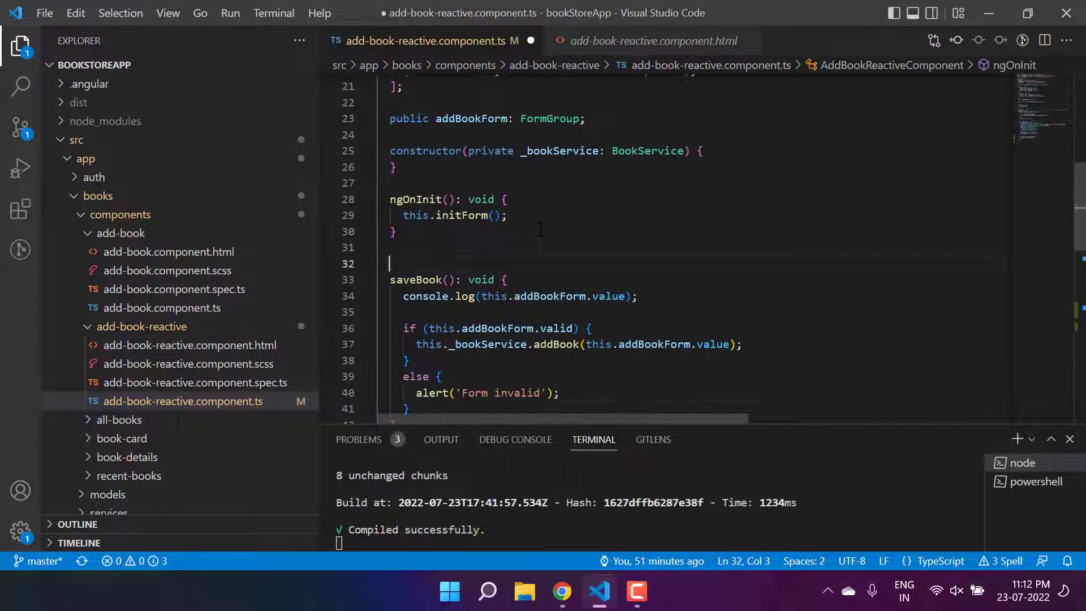
{"action": "type", "text": "set"}
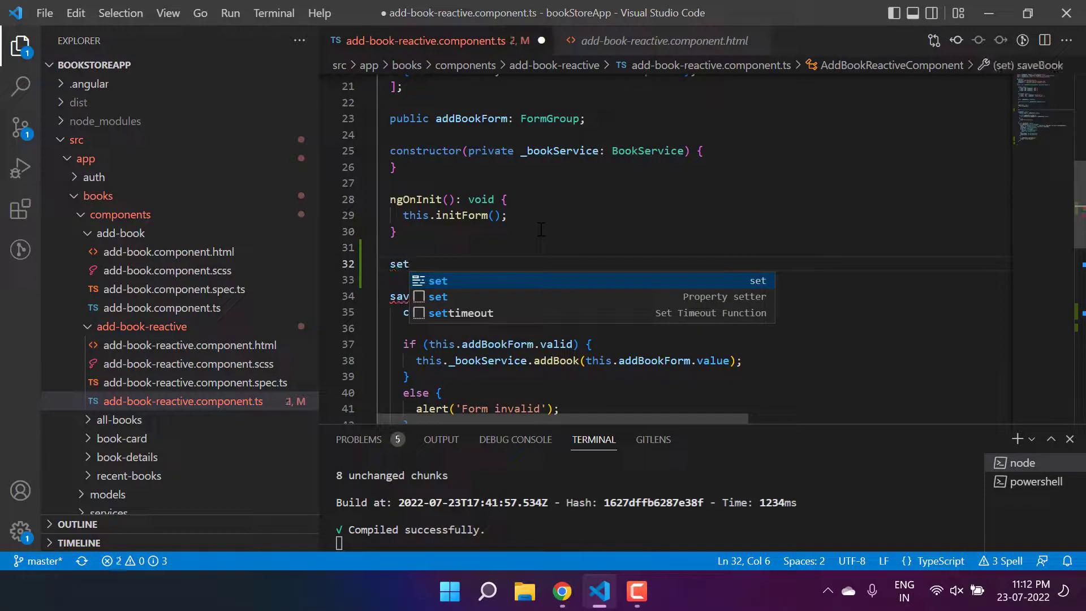
{"action": "type", "text": "updateFormValue"}
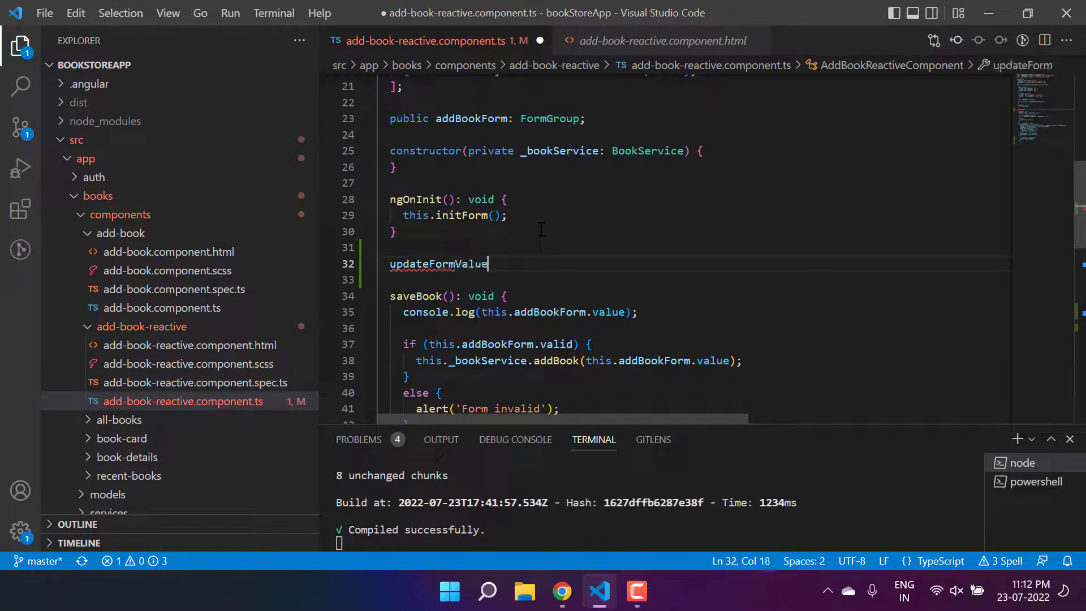
{"action": "type", "text": "s(): void {"}
{"action": "type", "text": "title: 'nitish kaushik'"}
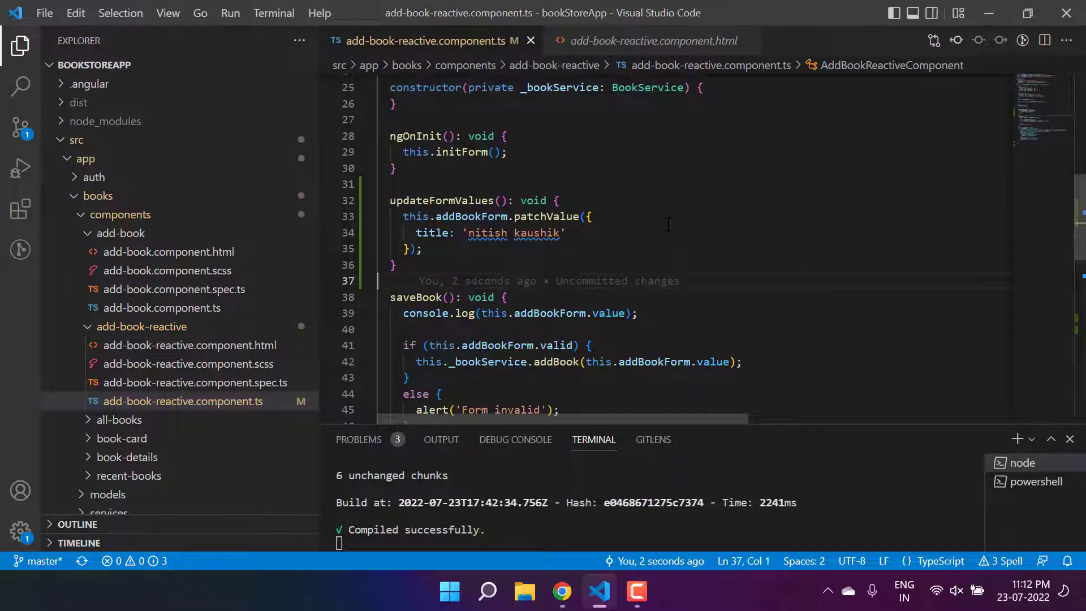
{"action": "mouse_move", "coordinate": [708, 225]}
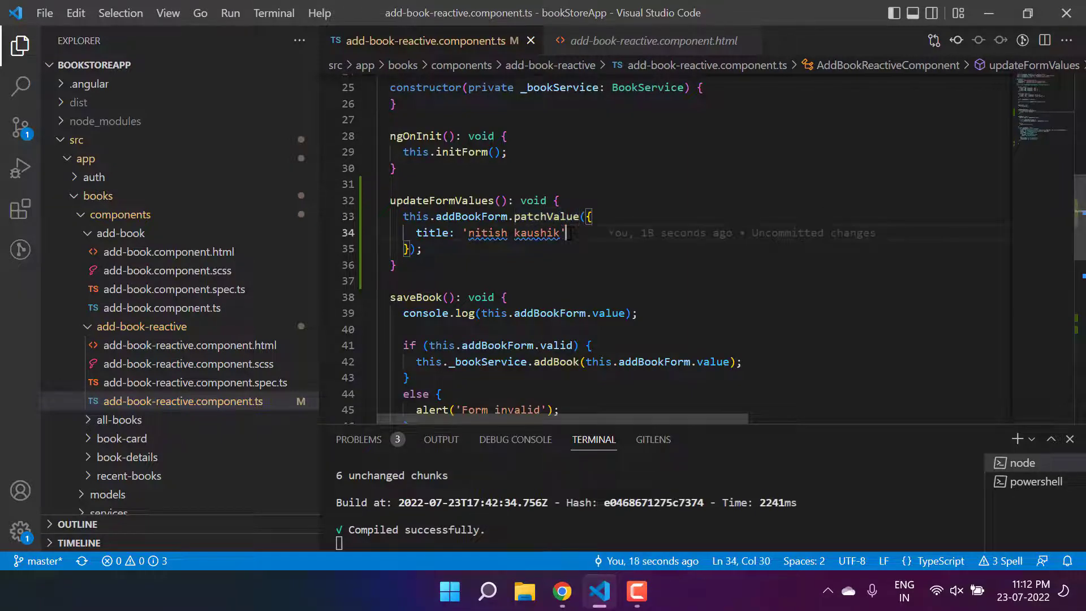
{"action": "type", "text": "author: 'default"}
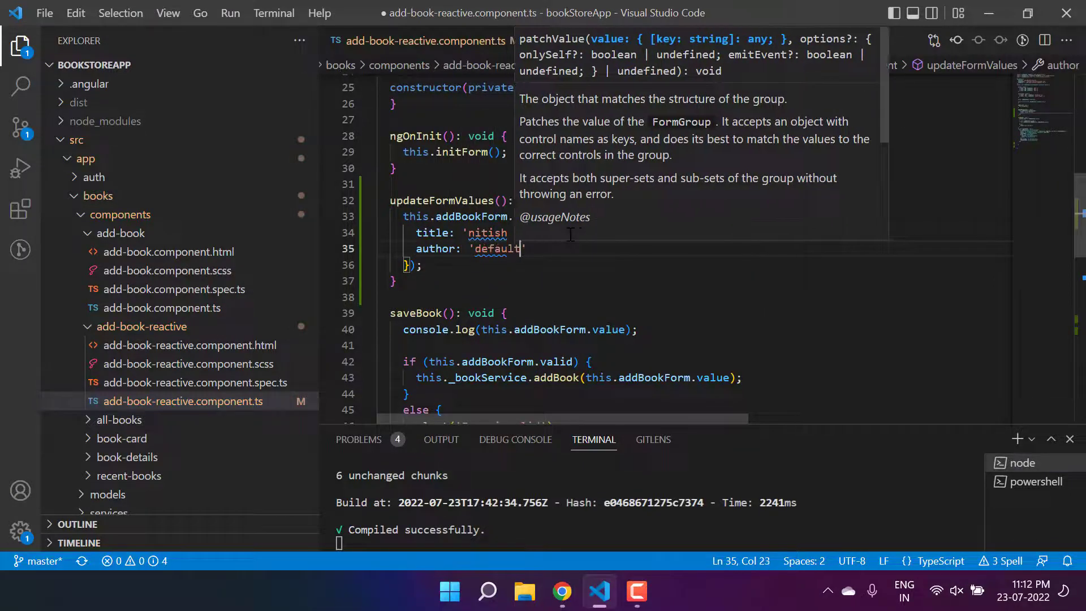
{"action": "type", "text": "nitish"}
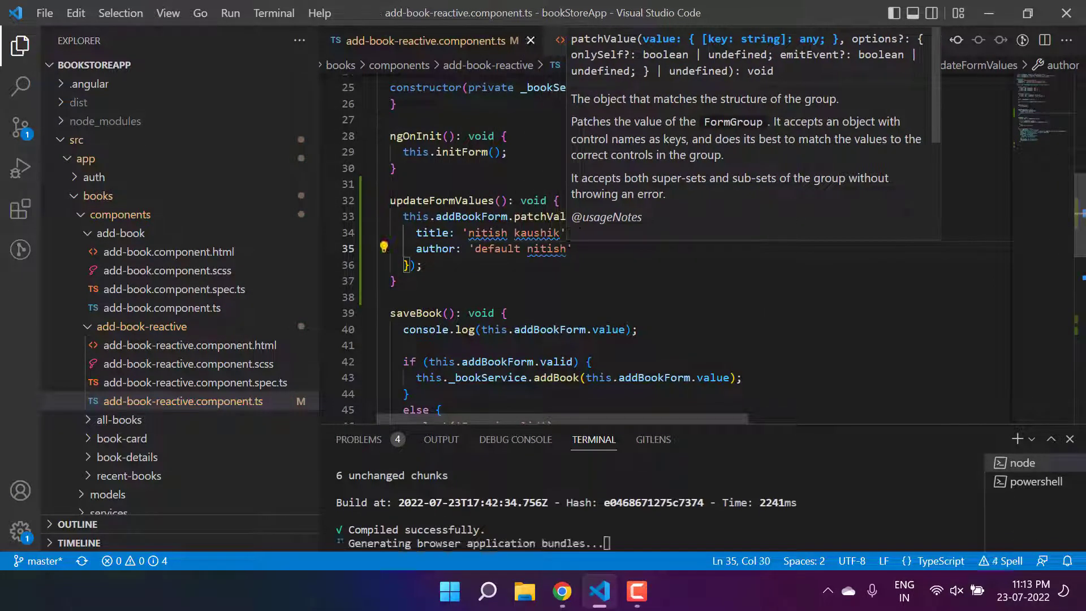
{"action": "double_click", "coordinate": [442, 200]}
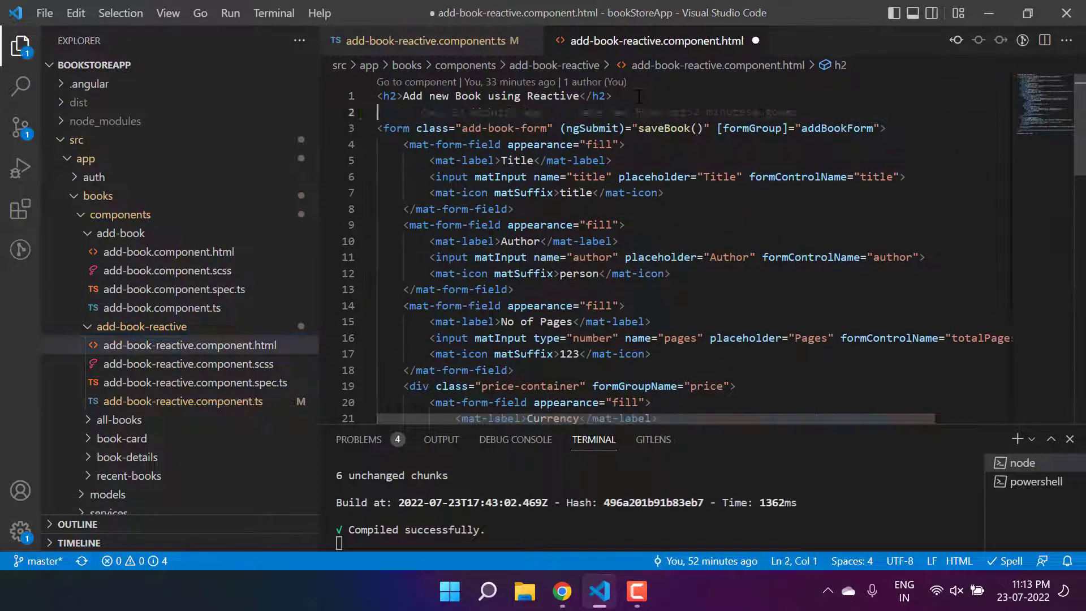
Step: Add <button (click)="updateFormValues()">Update values</button> under the h2 in the template
{"action": "type", "text": "<button></button>"}
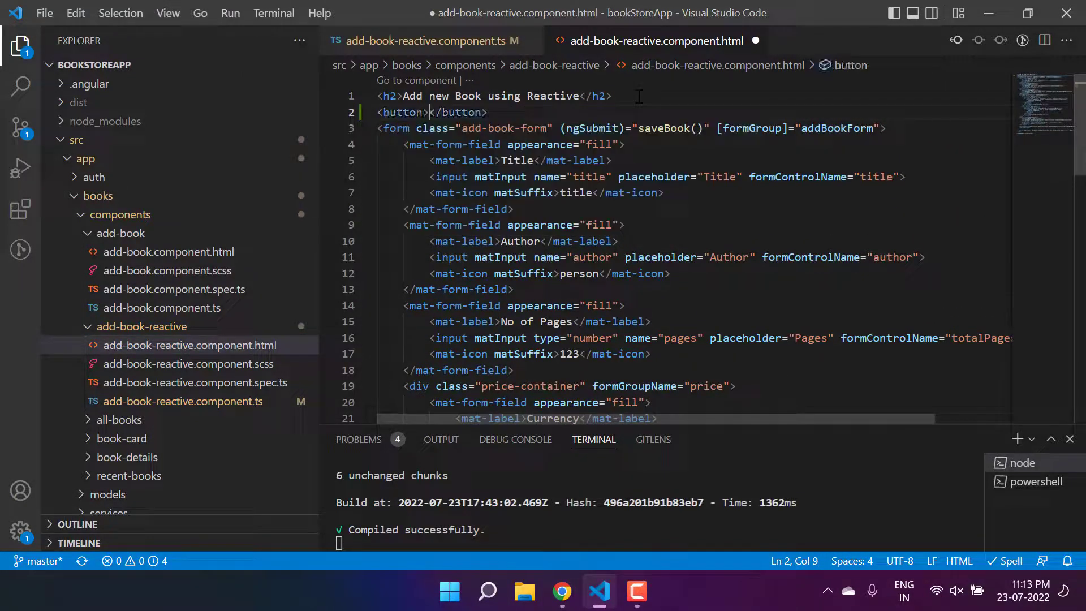
{"action": "type", "text": "Update values"}
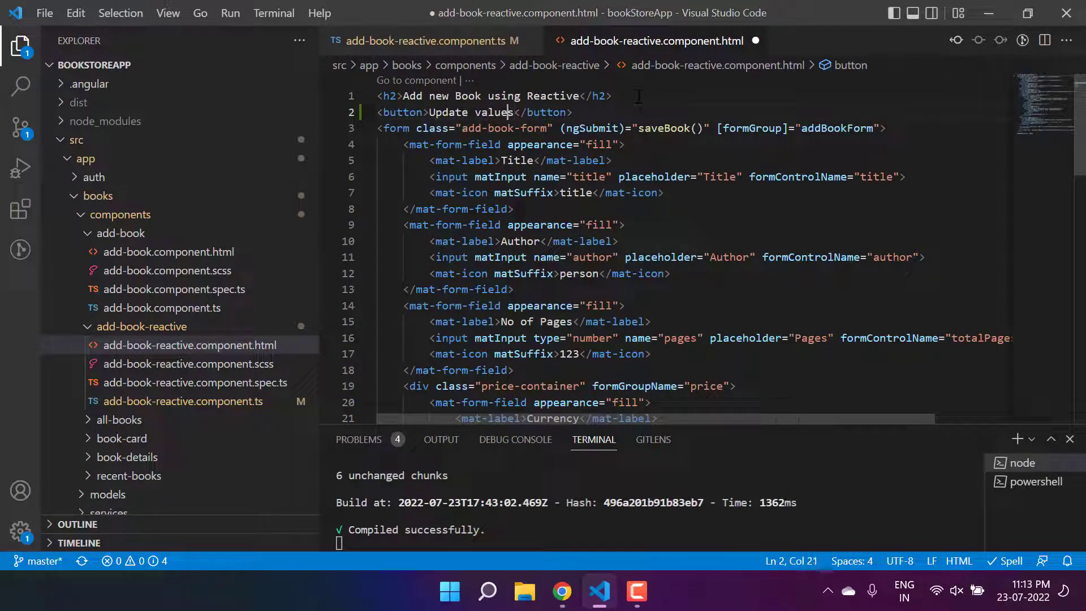
{"action": "left_click", "coordinate": [419, 112]}
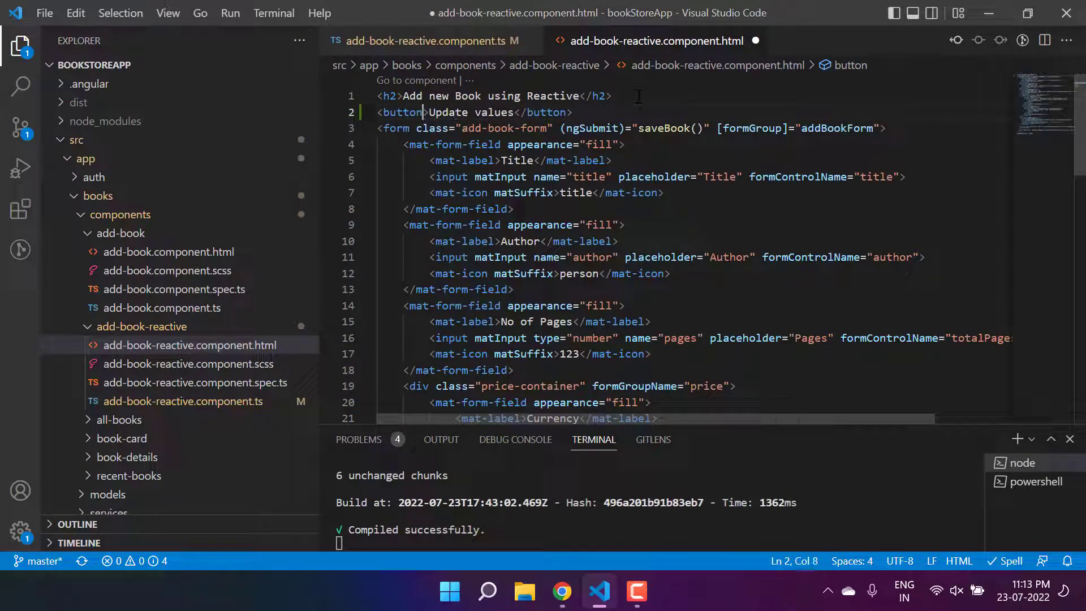
{"action": "type", "text": "()"}
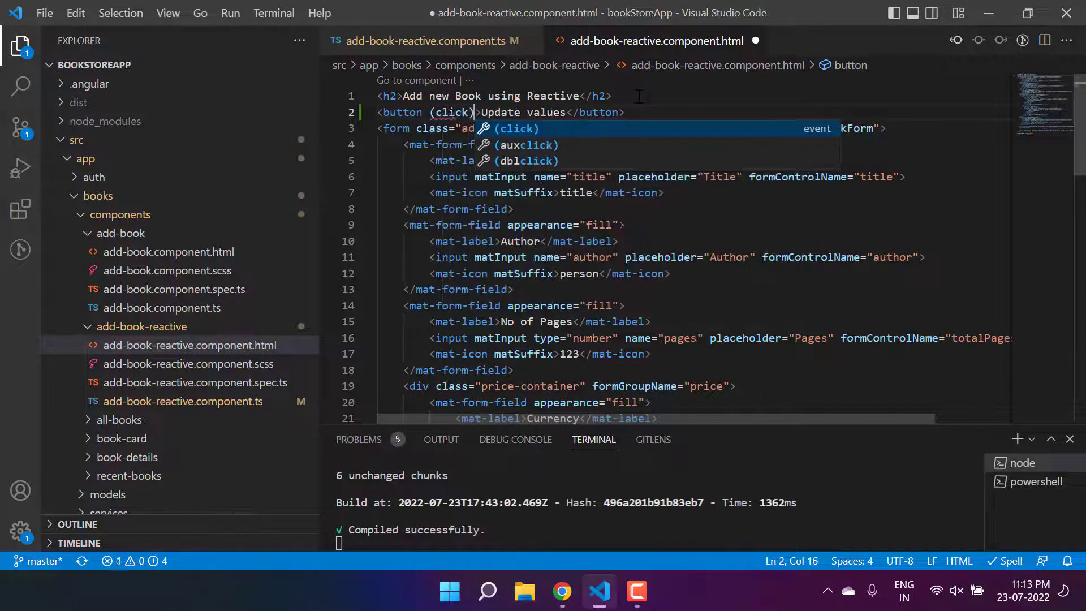
{"action": "type", "text": "=\""}
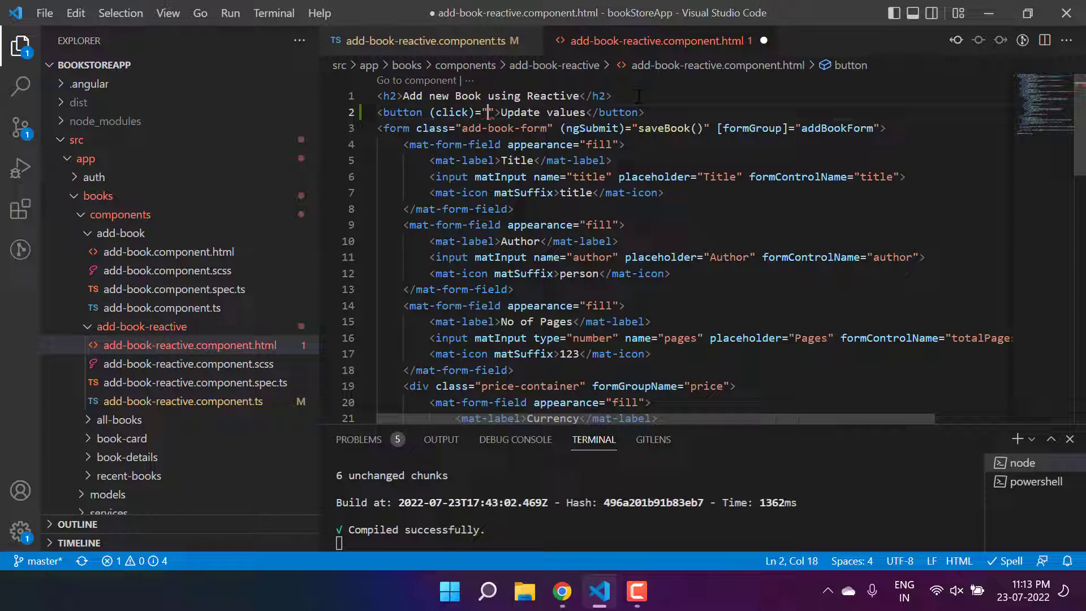
{"action": "type", "text": "updateFormValues("}
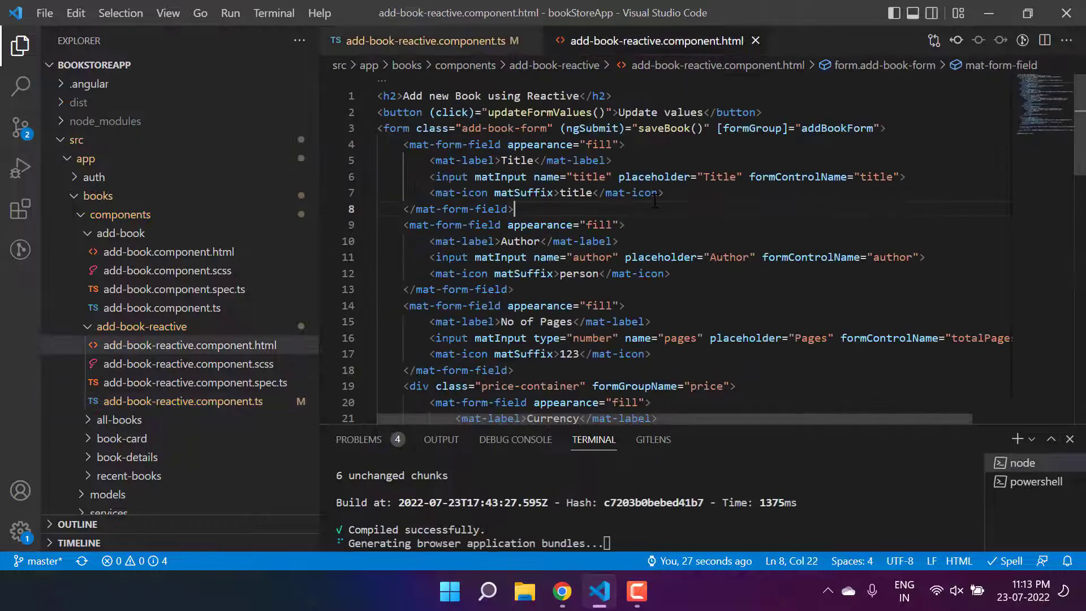
Step: In Chrome, use the Update values button to fill the title and author fields
{"action": "left_click", "coordinate": [561, 592]}
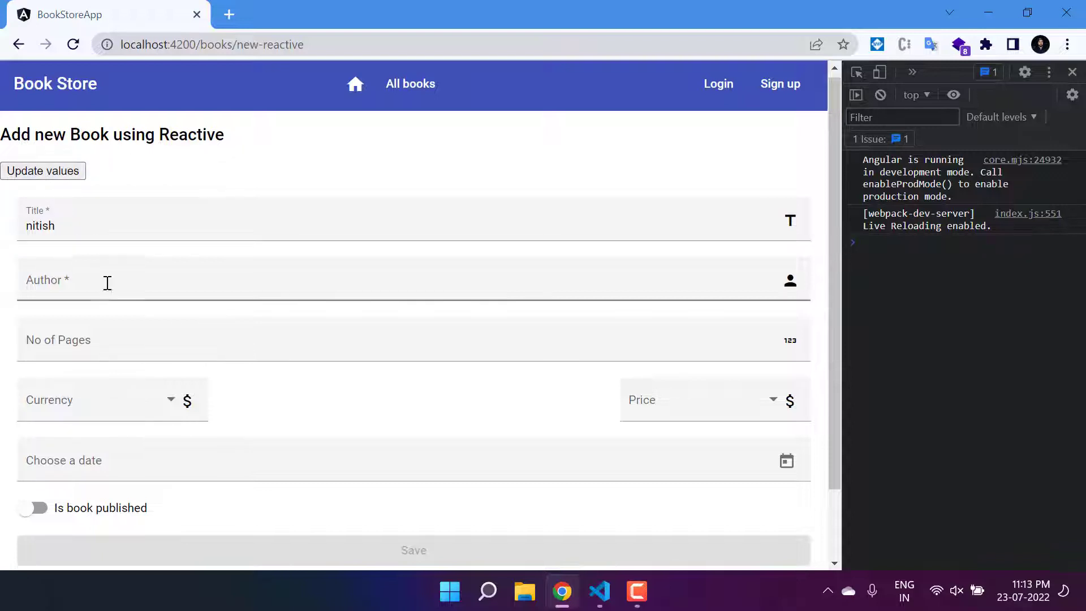
{"action": "left_click", "coordinate": [42, 170]}
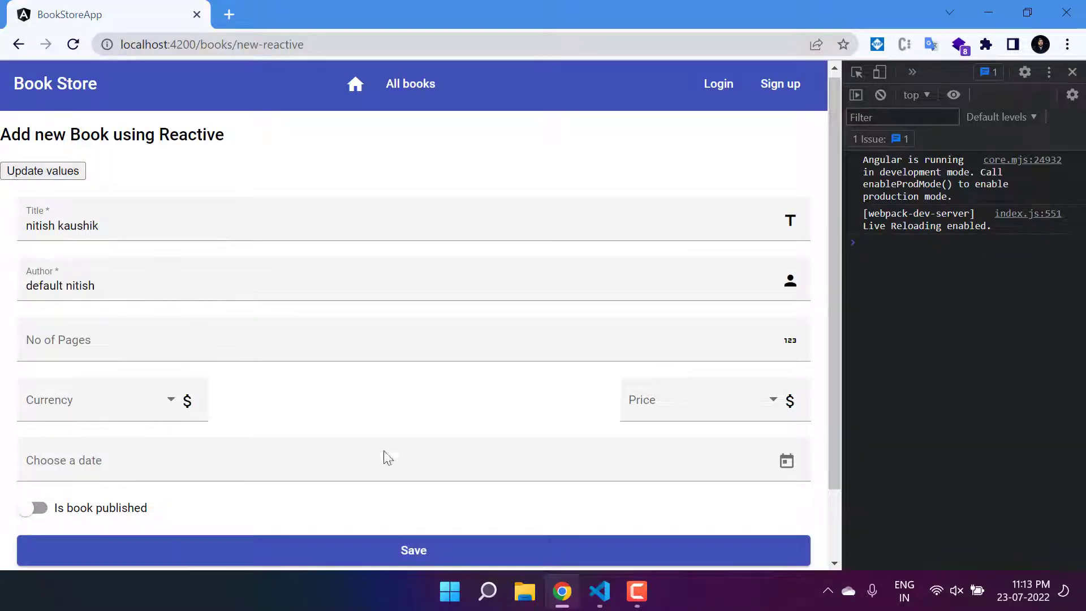
{"action": "left_click", "coordinate": [598, 591]}
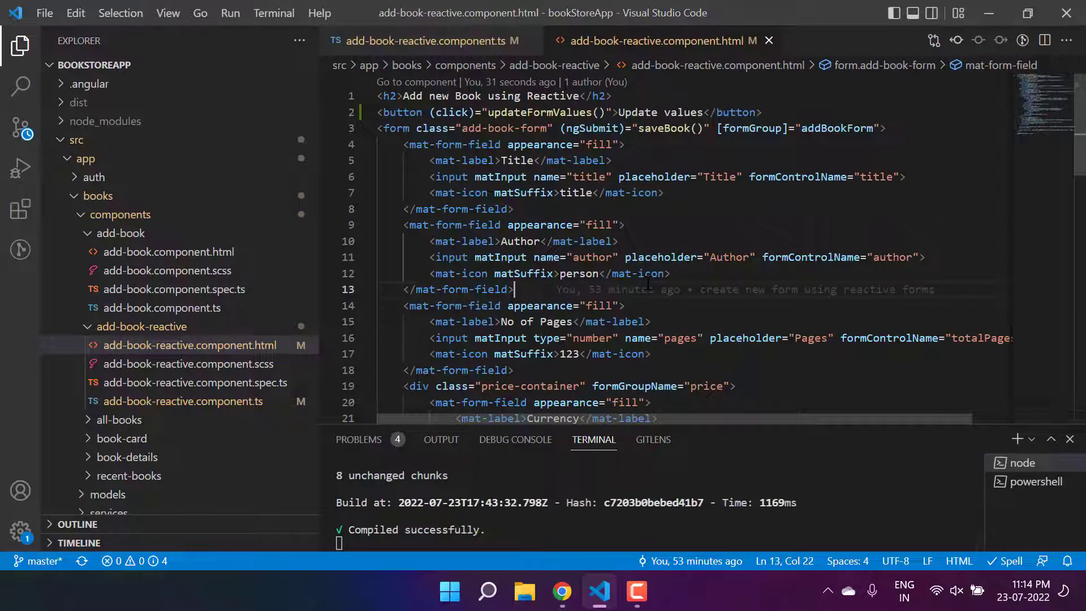
Step: Return to add-book-reactive.component.ts and point at the patchValue call in updateFormValues
{"action": "left_click", "coordinate": [185, 401]}
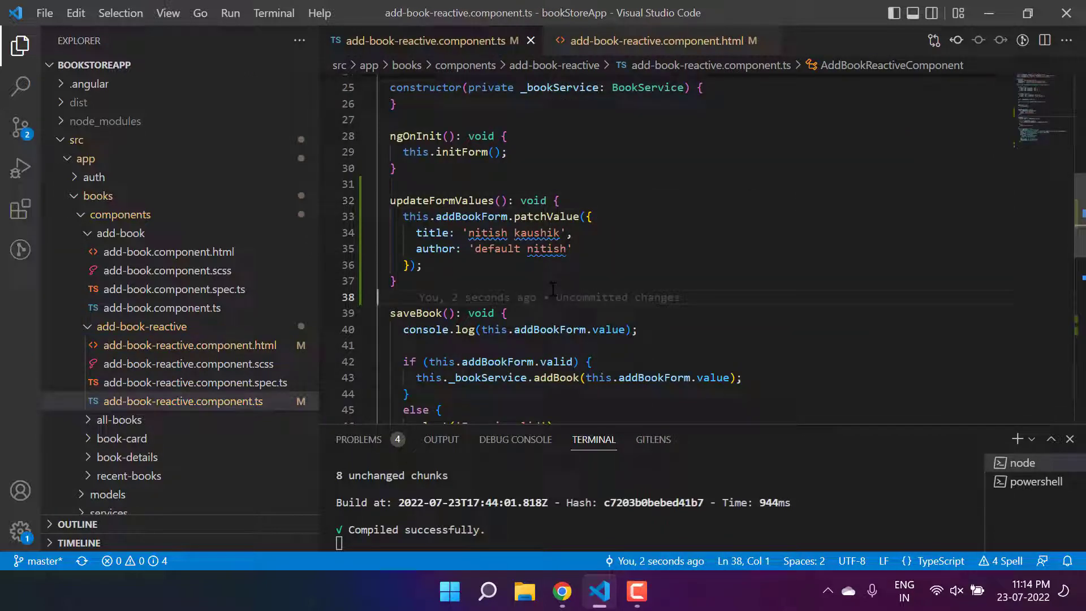
{"action": "left_click", "coordinate": [546, 216]}
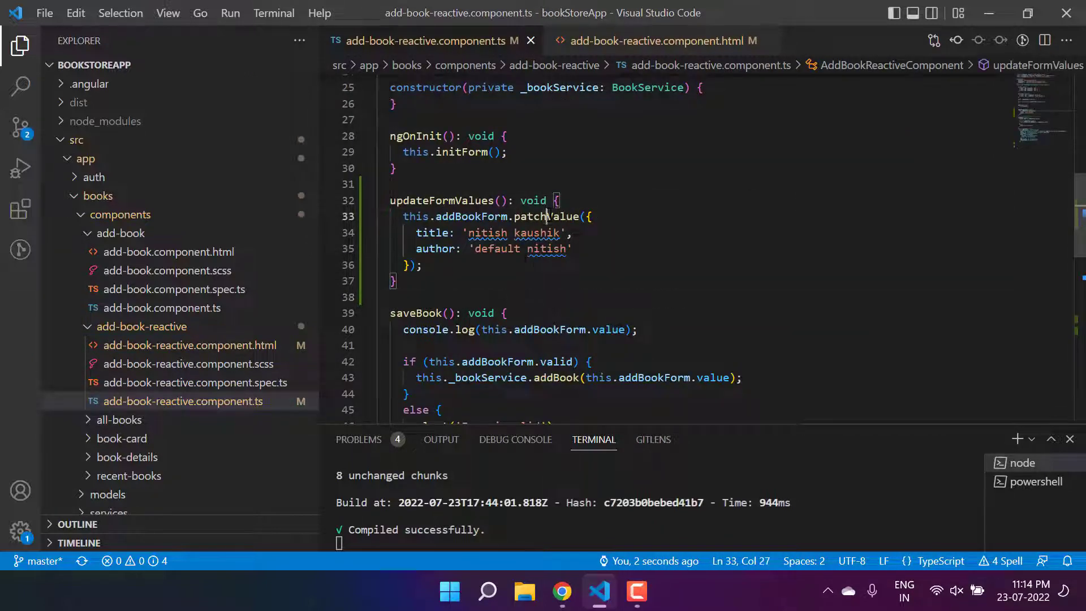
{"action": "left_click", "coordinate": [423, 264]}
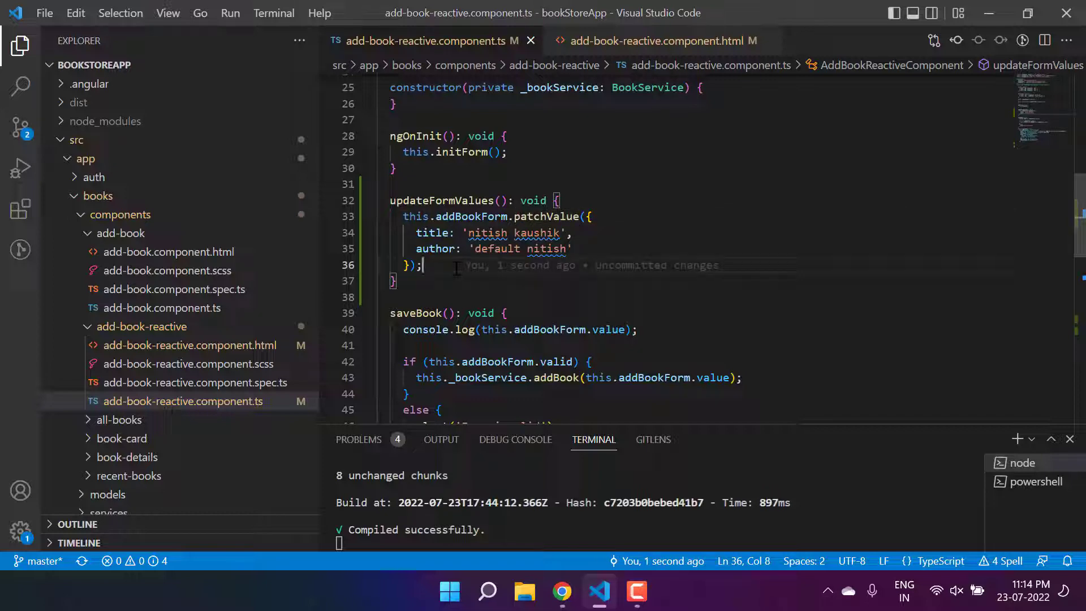
{"action": "left_click", "coordinate": [548, 216]}
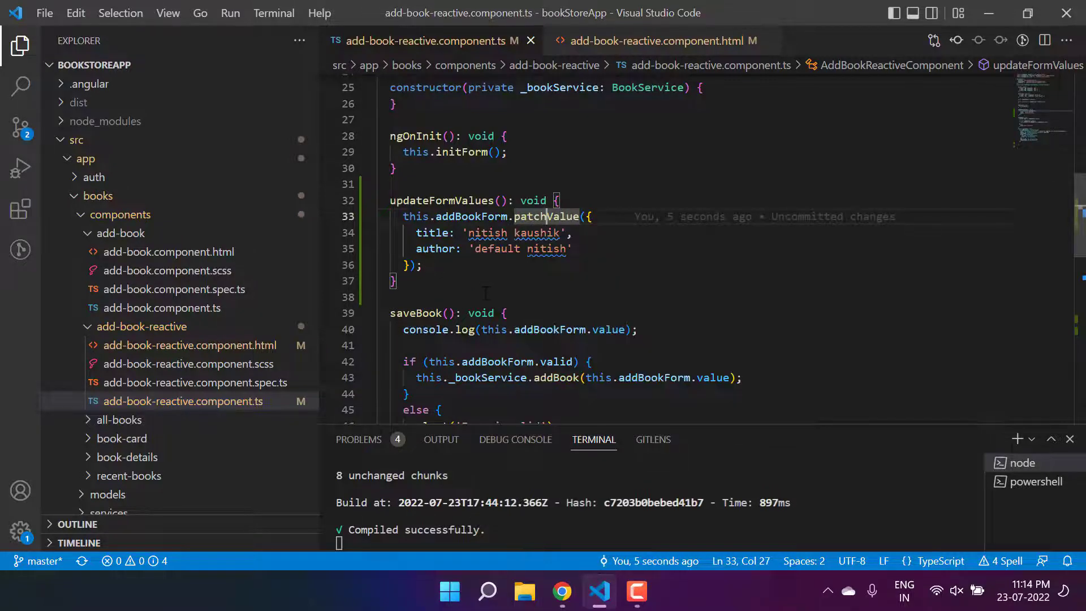